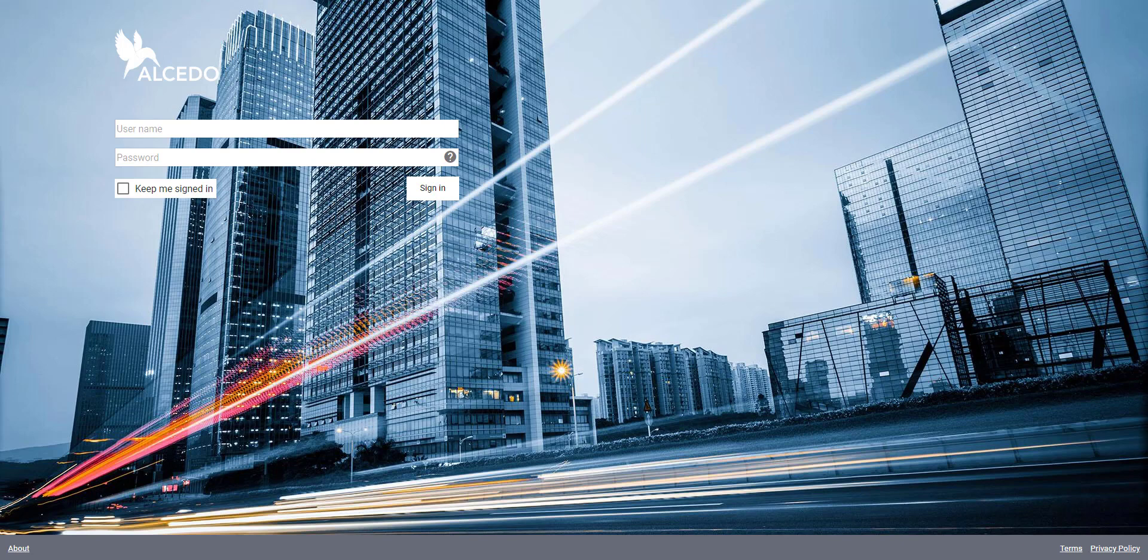
pyautogui.write('aaron adams')
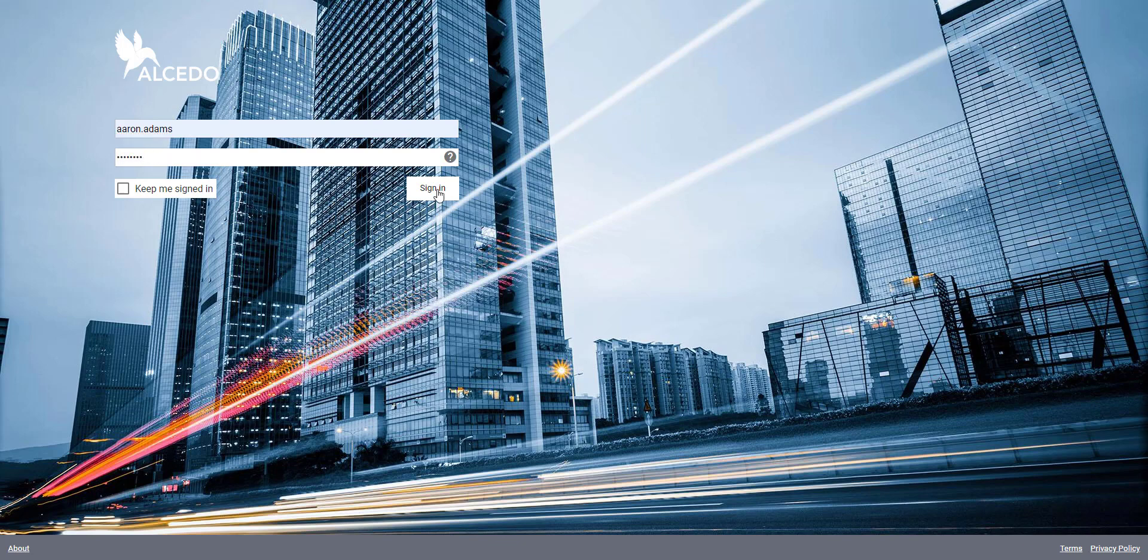
pyautogui.click(431, 188)
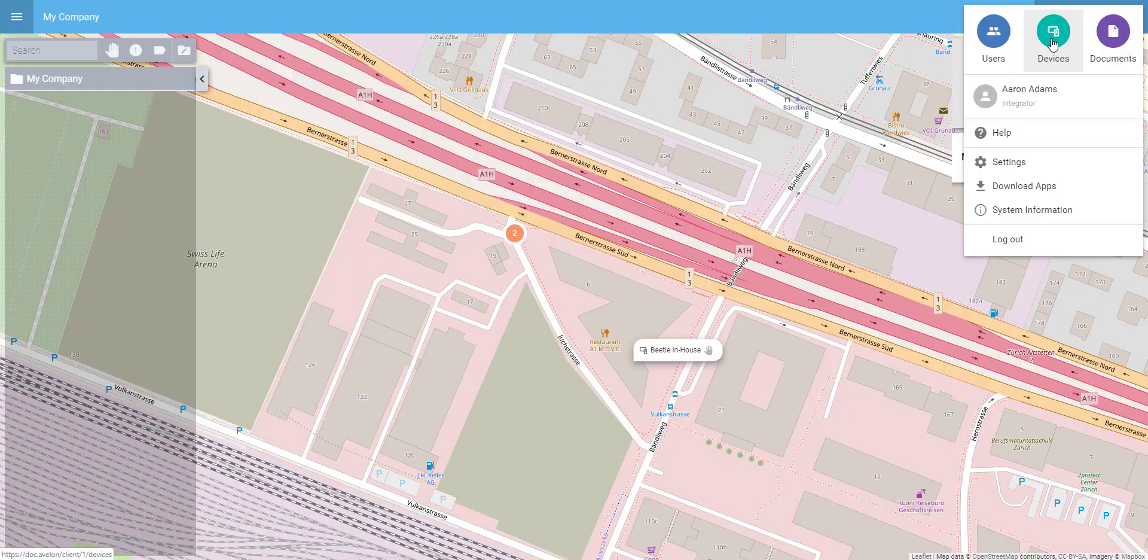
# Step: Go to Device Management and show the AVEMM03_C_11_TTN sensor's configuration details
pyautogui.click(1052, 33)
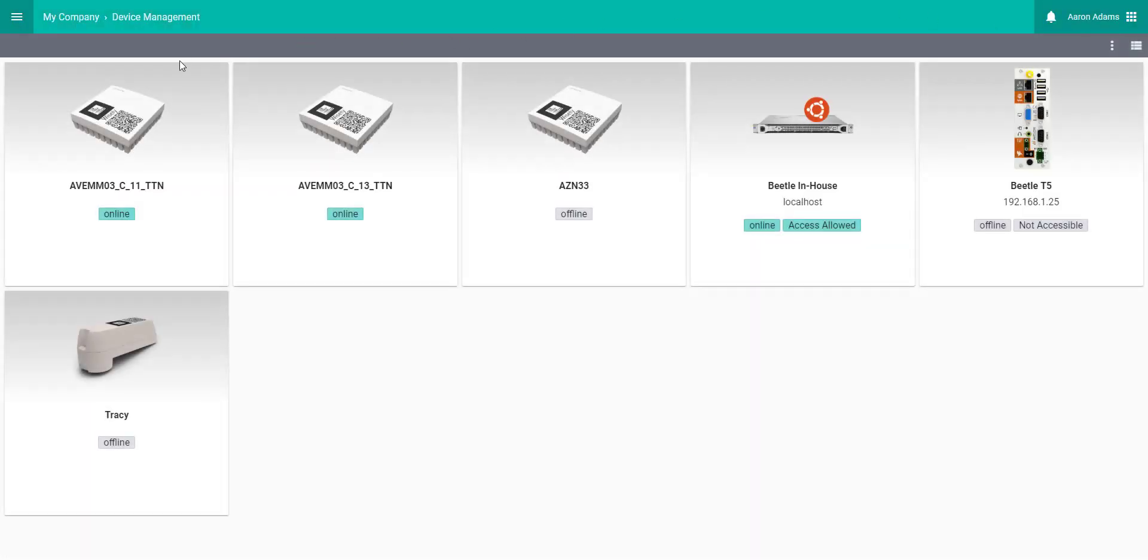
pyautogui.moveTo(149, 221)
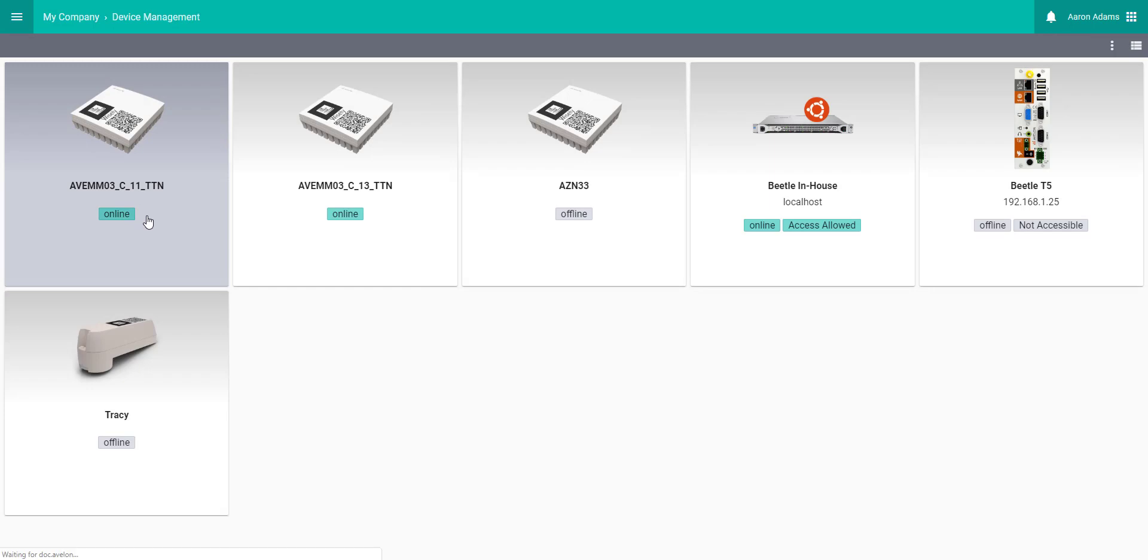
pyautogui.click(117, 121)
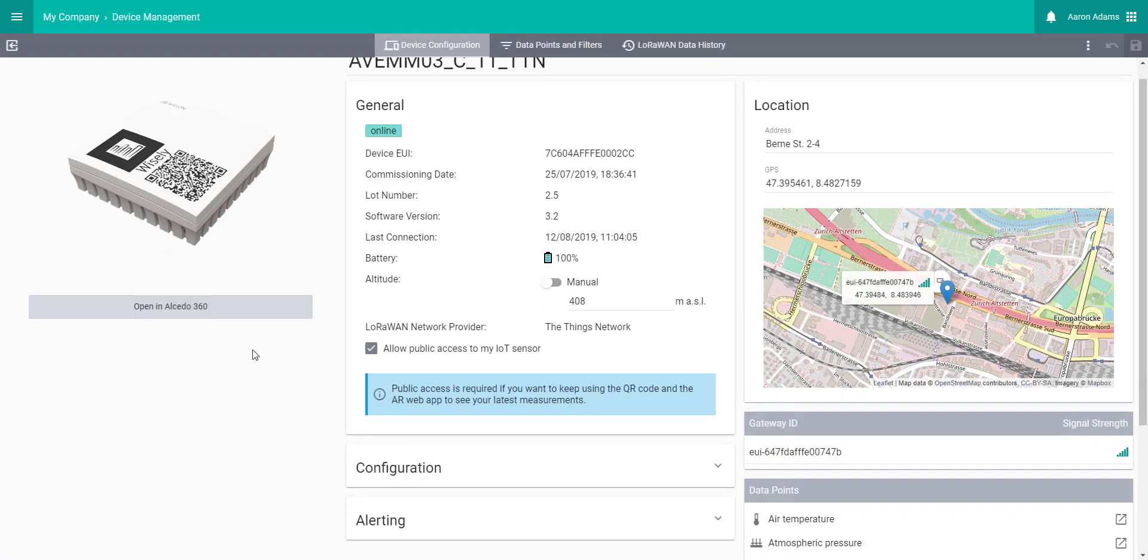
pyautogui.scroll(-3)
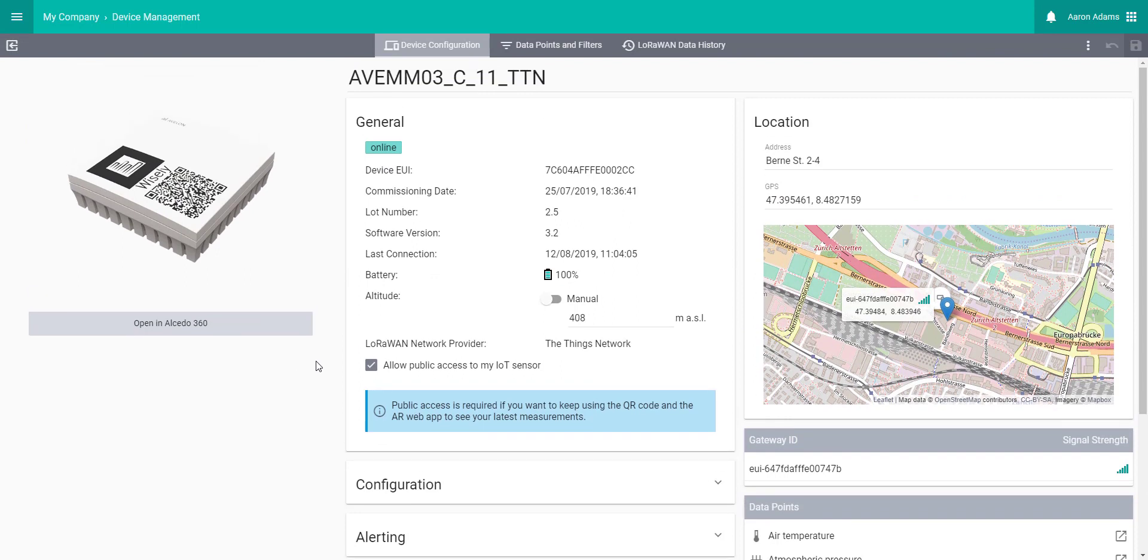
# Step: Rename the sensor to 'My Wisely' and return to the My Company map
pyautogui.click(447, 78)
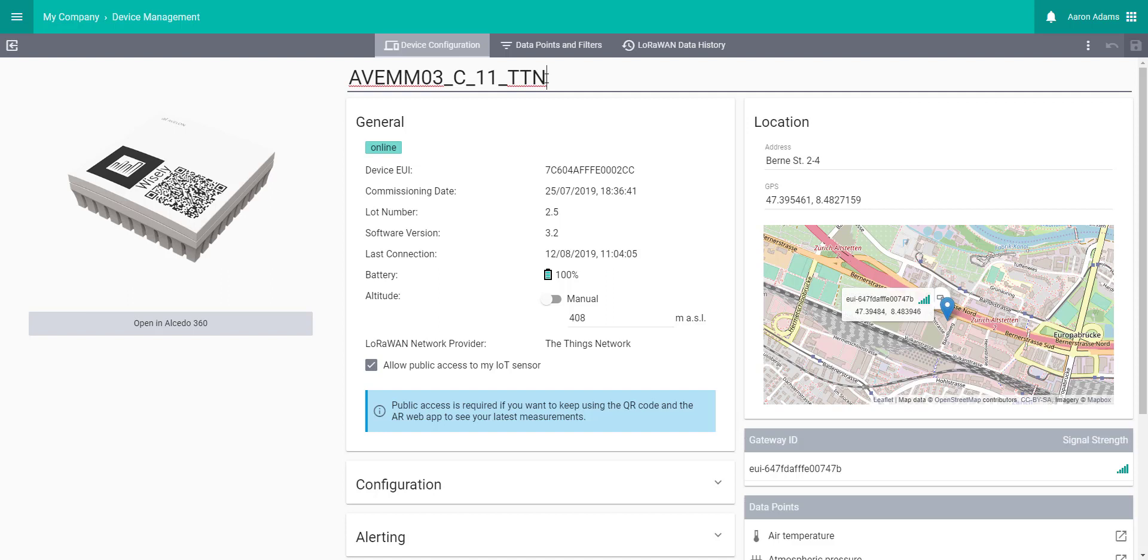
pyautogui.write('My')
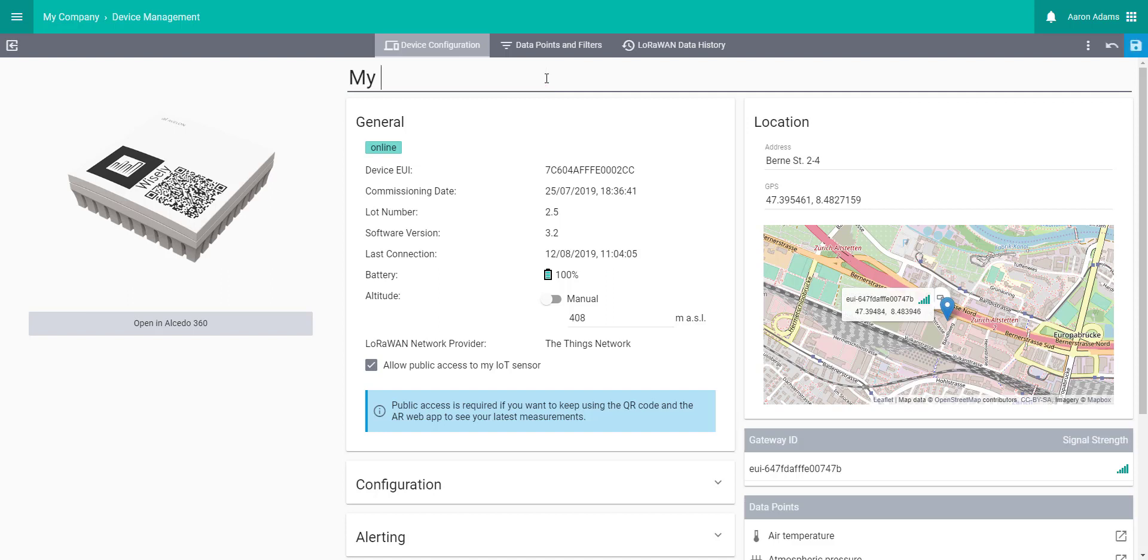
pyautogui.write('Wisely')
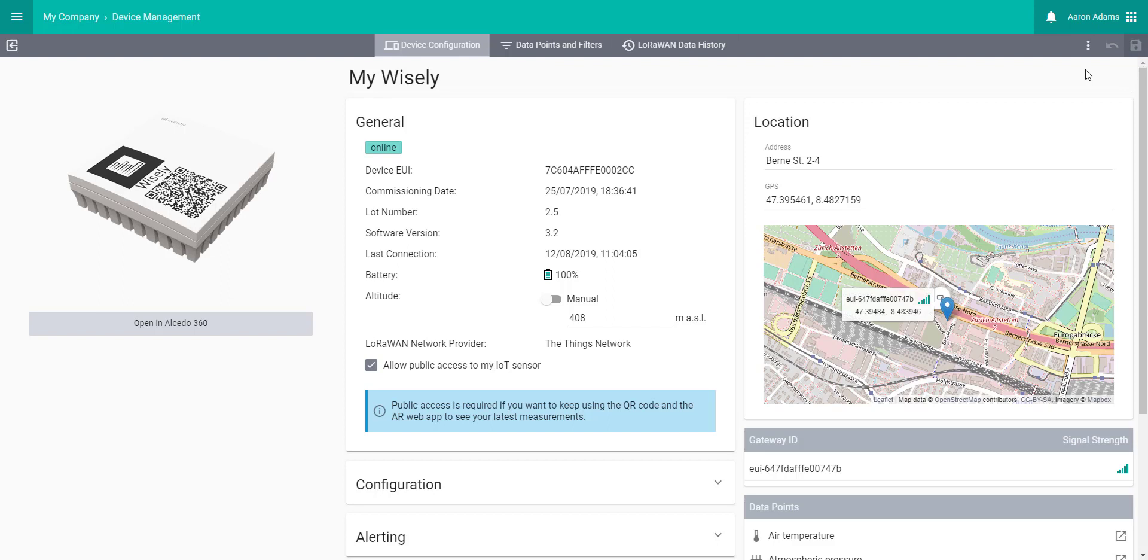
pyautogui.moveTo(243, 438)
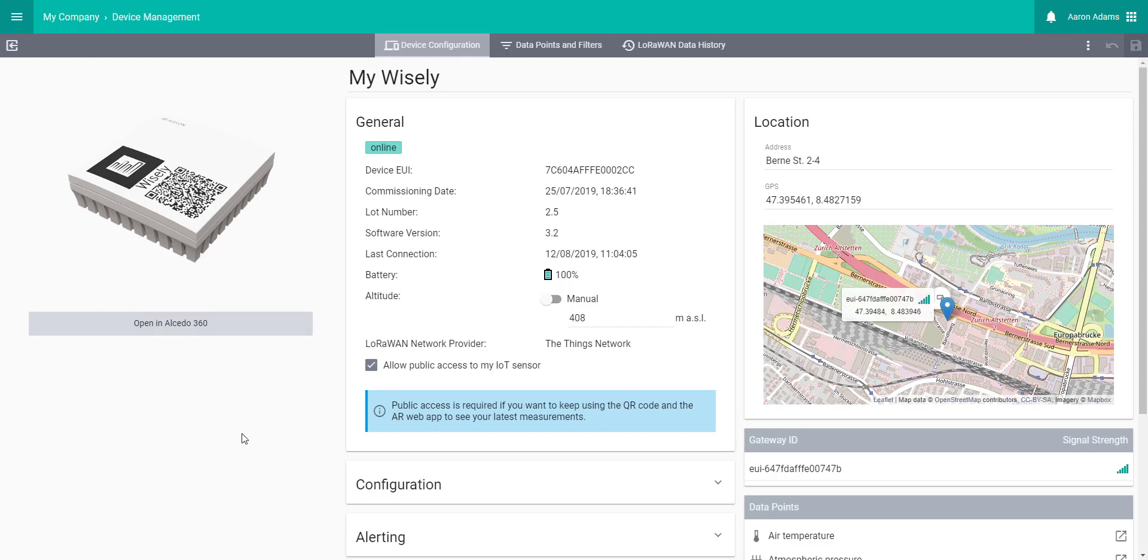
pyautogui.scroll(-3)
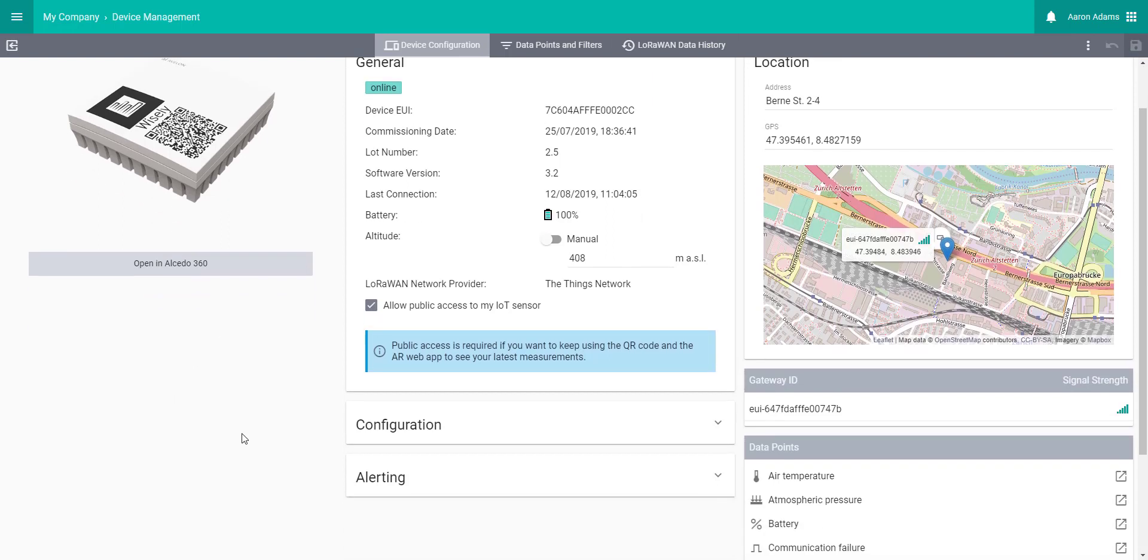
pyautogui.scroll(-3)
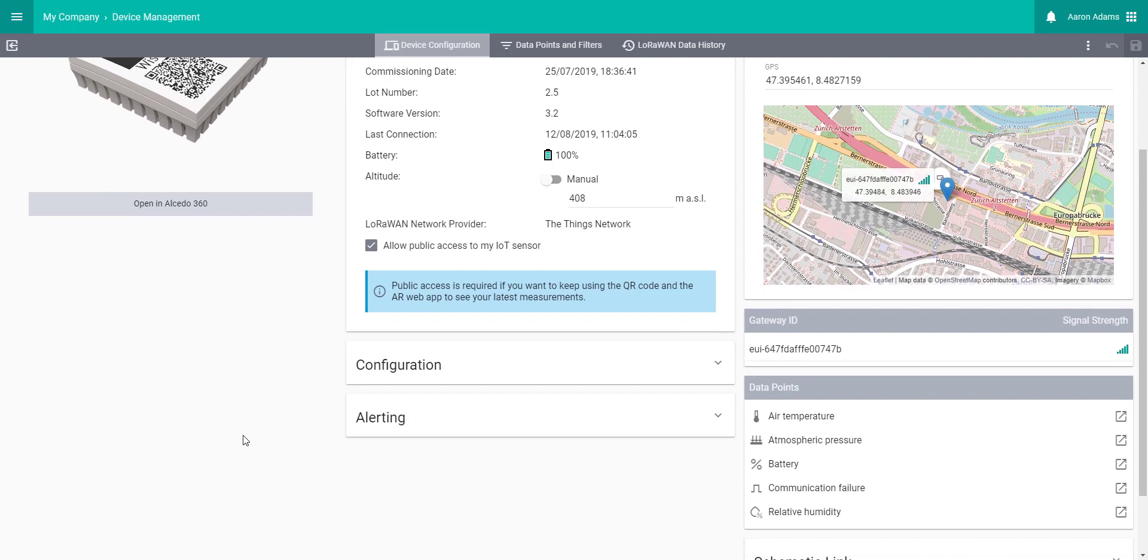
pyautogui.click(372, 245)
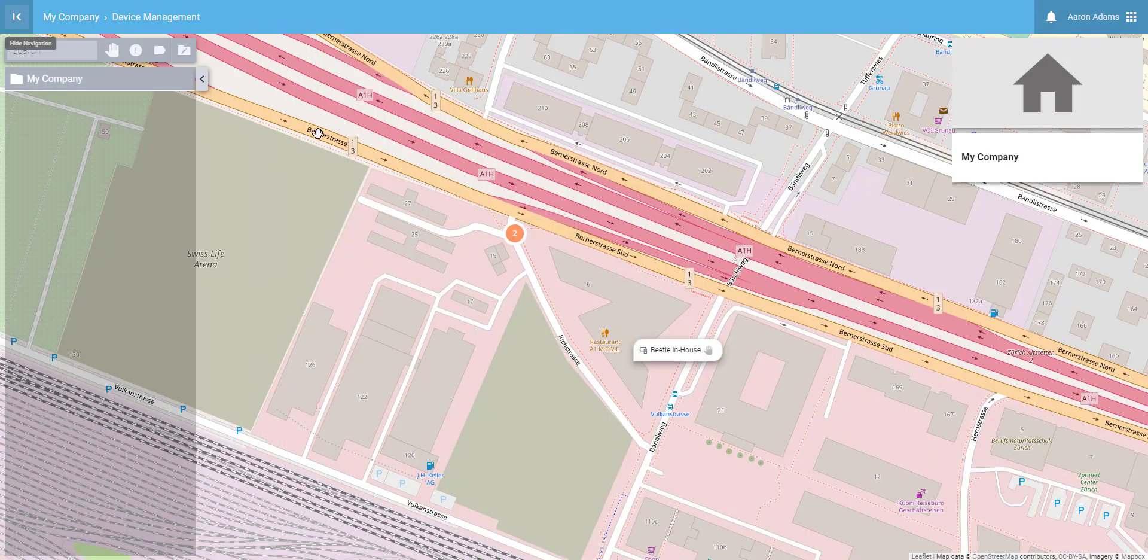
# Step: Expand the map cluster and show My Wisely's summary (22.7 °C, 58 % humidity)
pyautogui.click(514, 233)
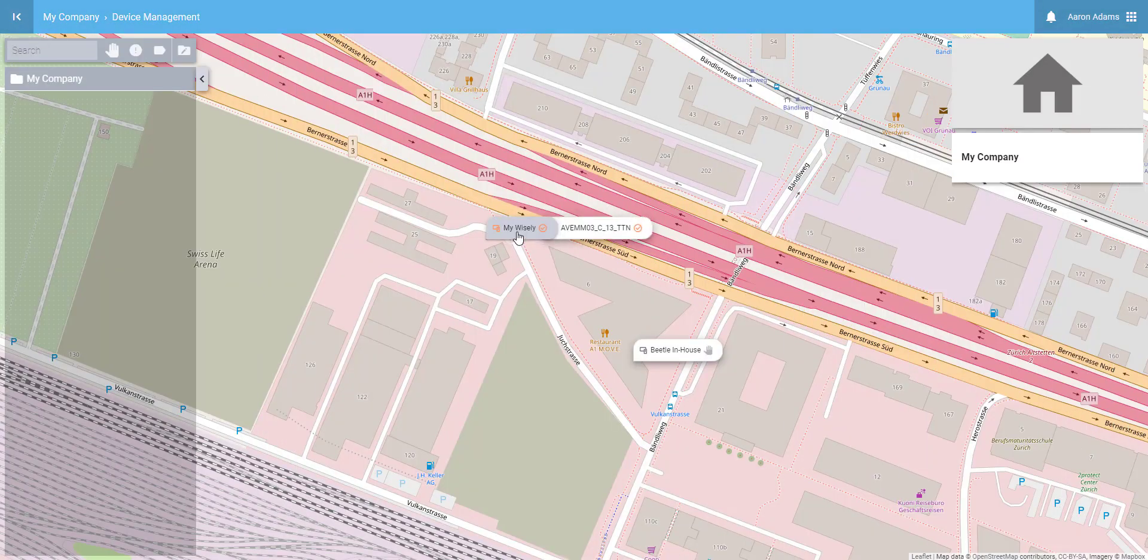
pyautogui.click(516, 228)
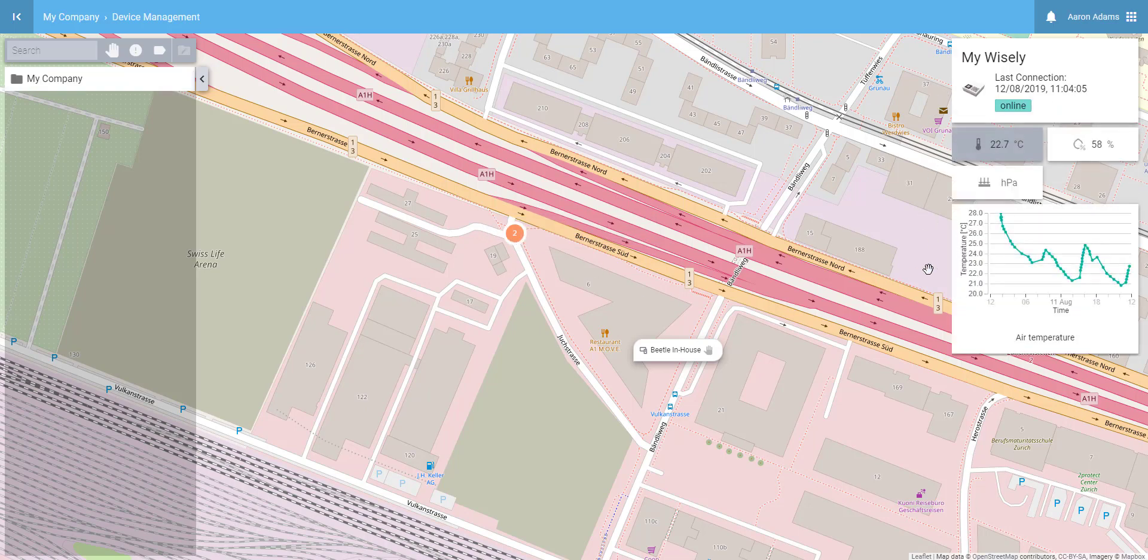
pyautogui.moveTo(932, 353)
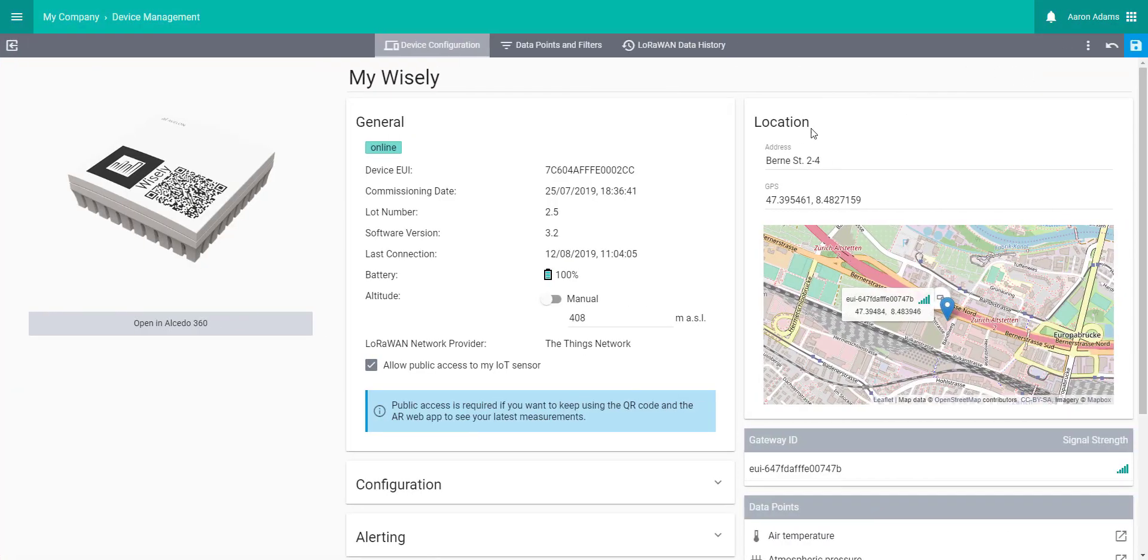
# Step: Enable the watchdog with a 50-minute waiting period and save it
pyautogui.scroll(-3)
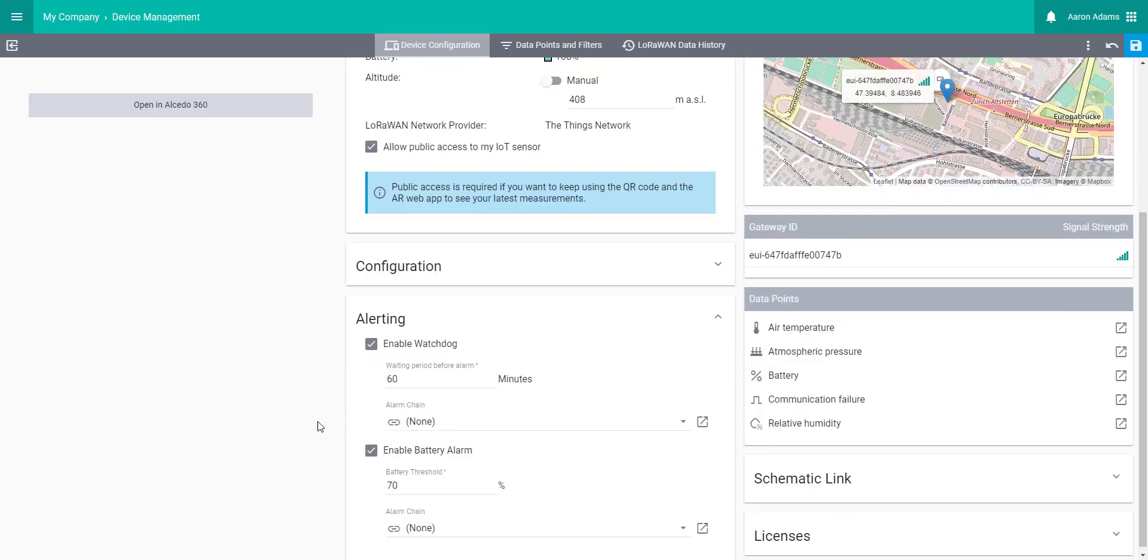
pyautogui.moveTo(306, 436)
pyautogui.write('50')
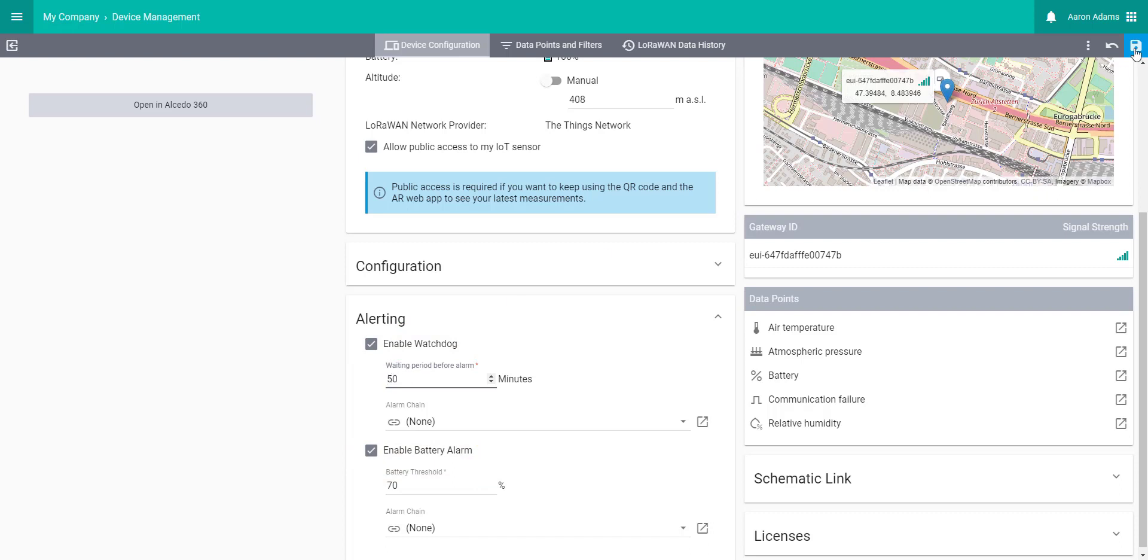
pyautogui.click(1135, 45)
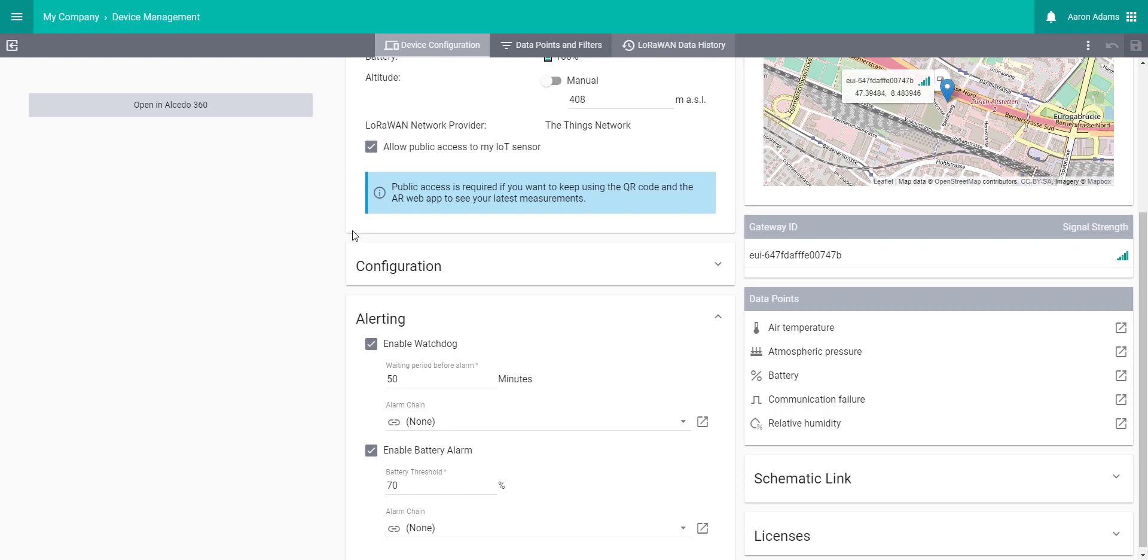
# Step: Enable the battery alarm with a 50 % battery threshold
pyautogui.click(439, 485)
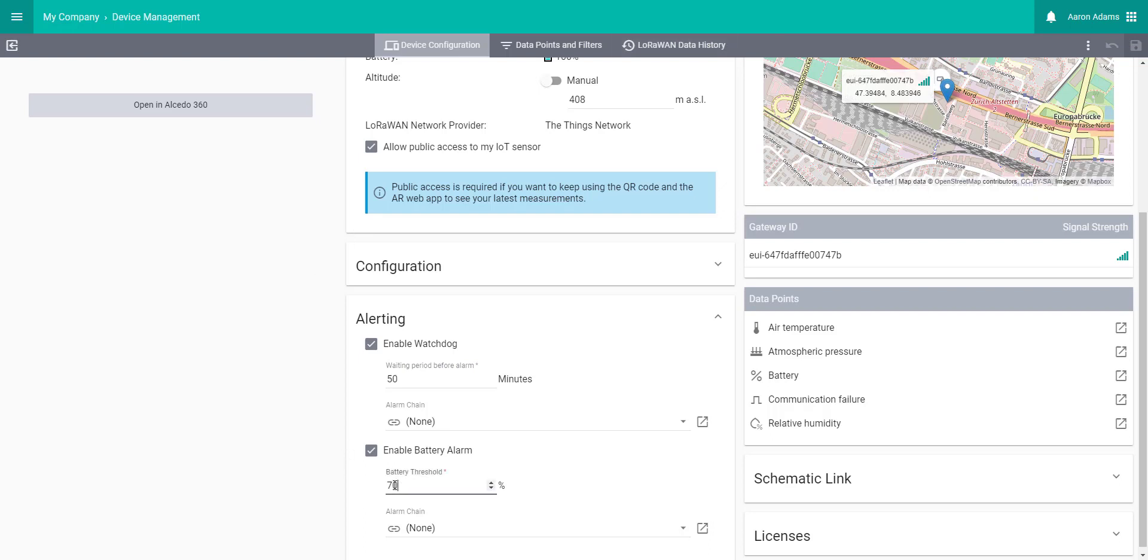
pyautogui.write('5')
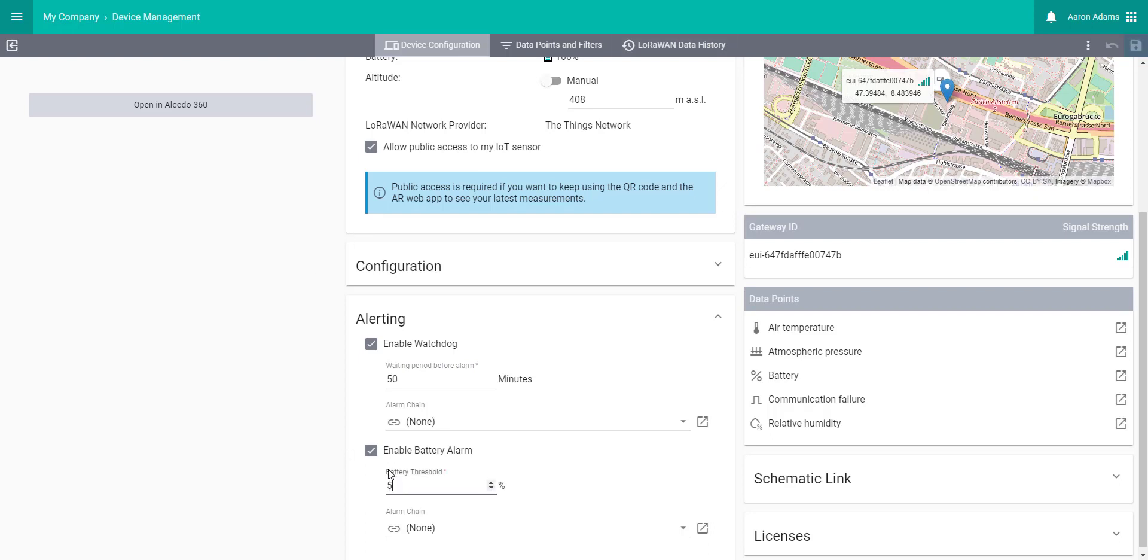
pyautogui.write('0')
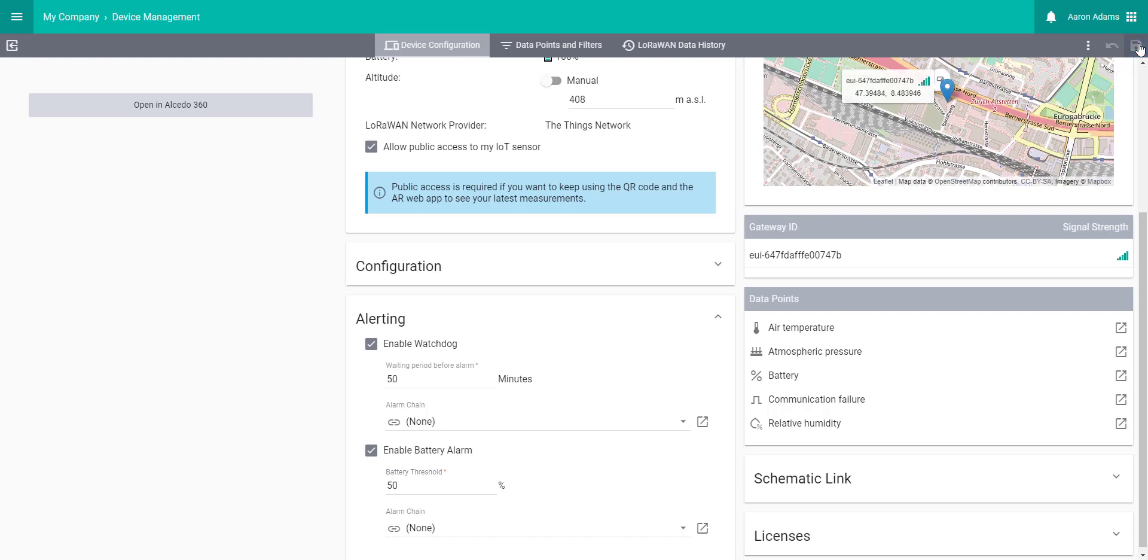
pyautogui.scroll(-3)
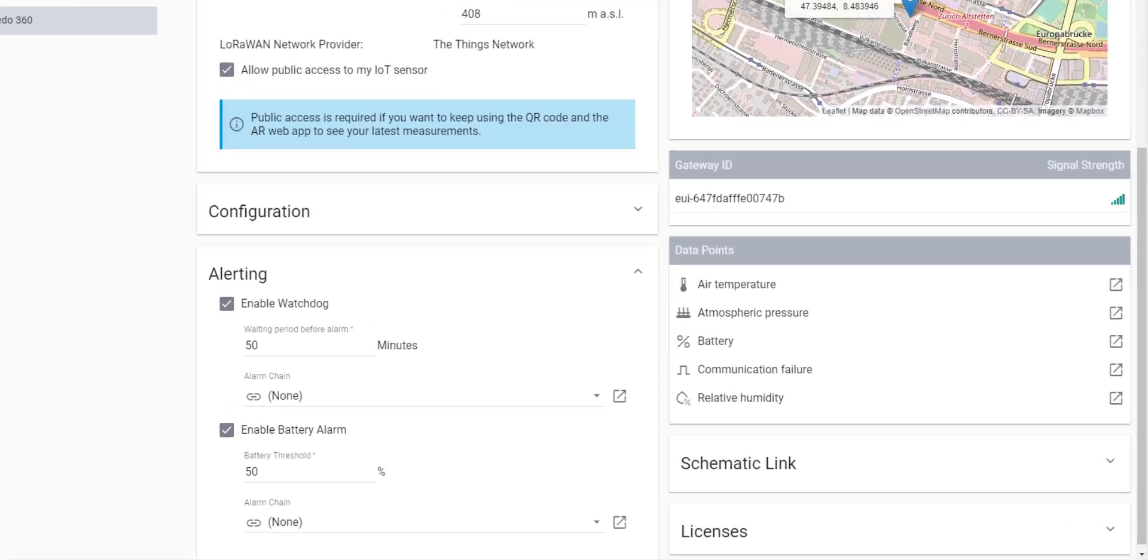
pyautogui.scroll(-3)
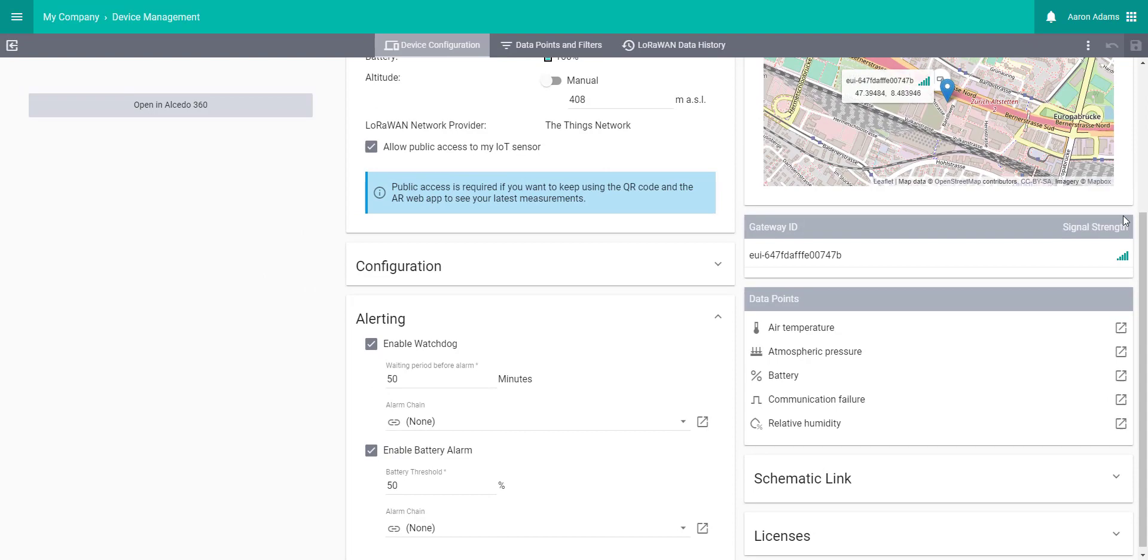
pyautogui.moveTo(1121, 327)
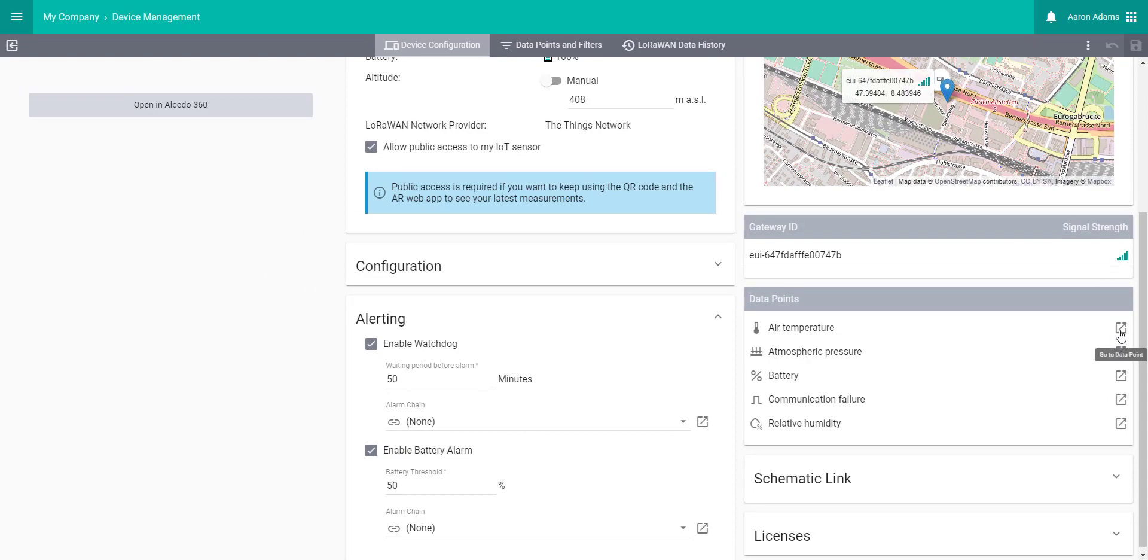
pyautogui.click(1122, 328)
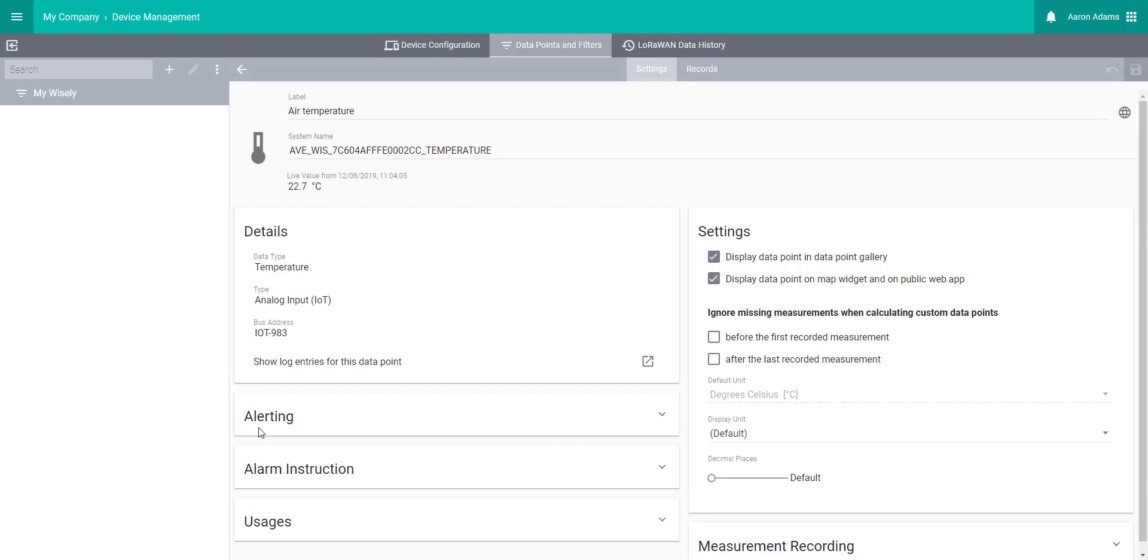
pyautogui.click(268, 416)
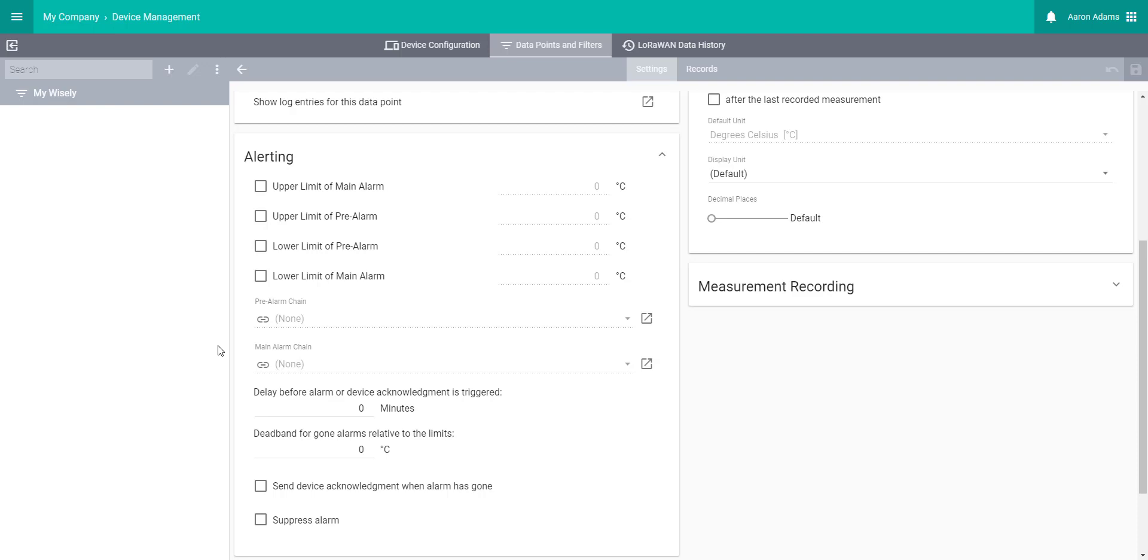
pyautogui.click(432, 45)
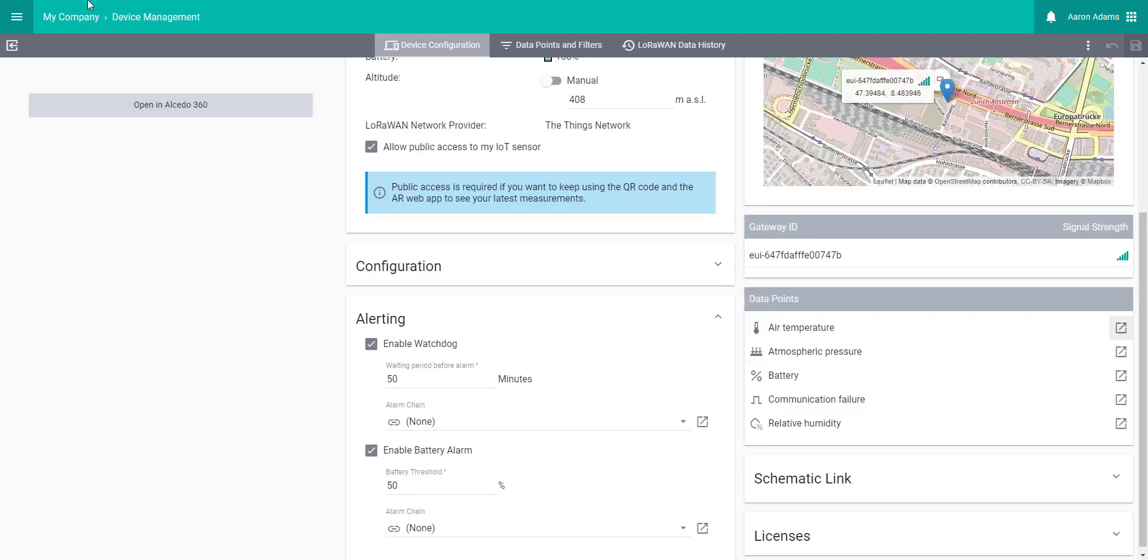
# Step: Return from the sensor settings to the My Company map overview
pyautogui.click(170, 104)
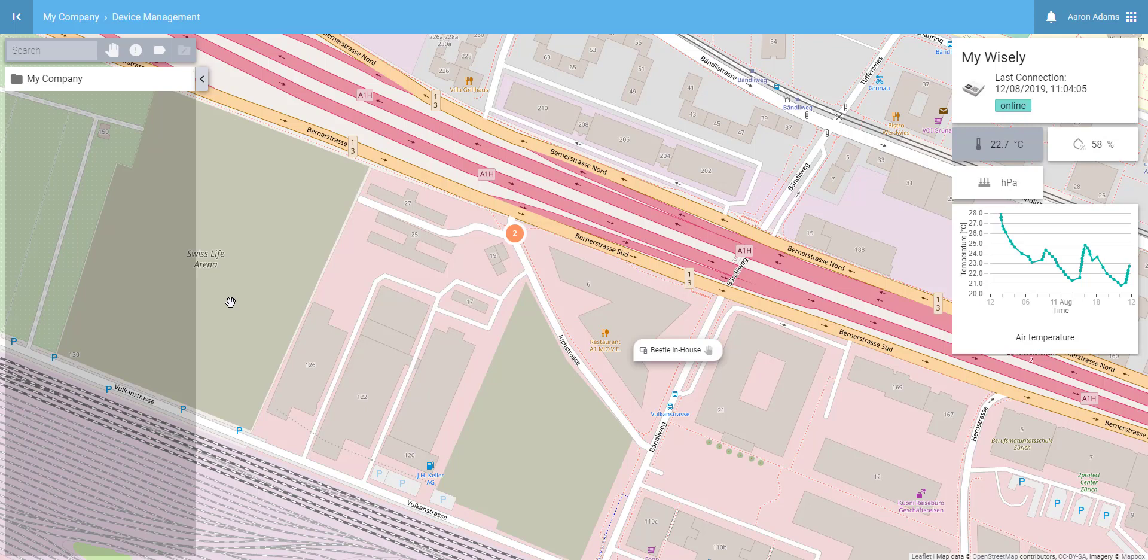
pyautogui.moveTo(95, 79)
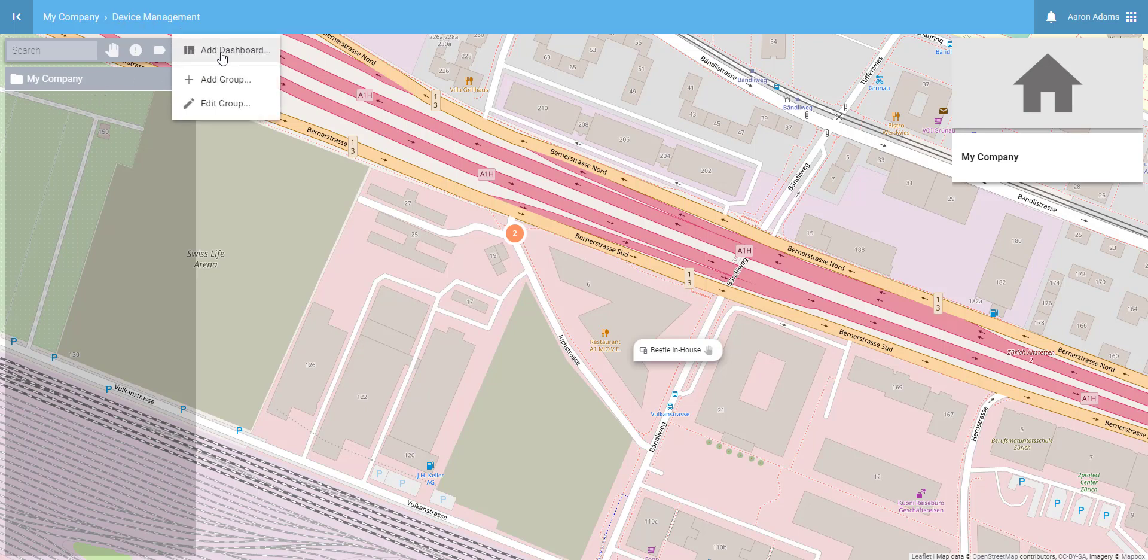
# Step: Create and save a new dashboard named 'My Dashboard' under My Company
pyautogui.click(235, 50)
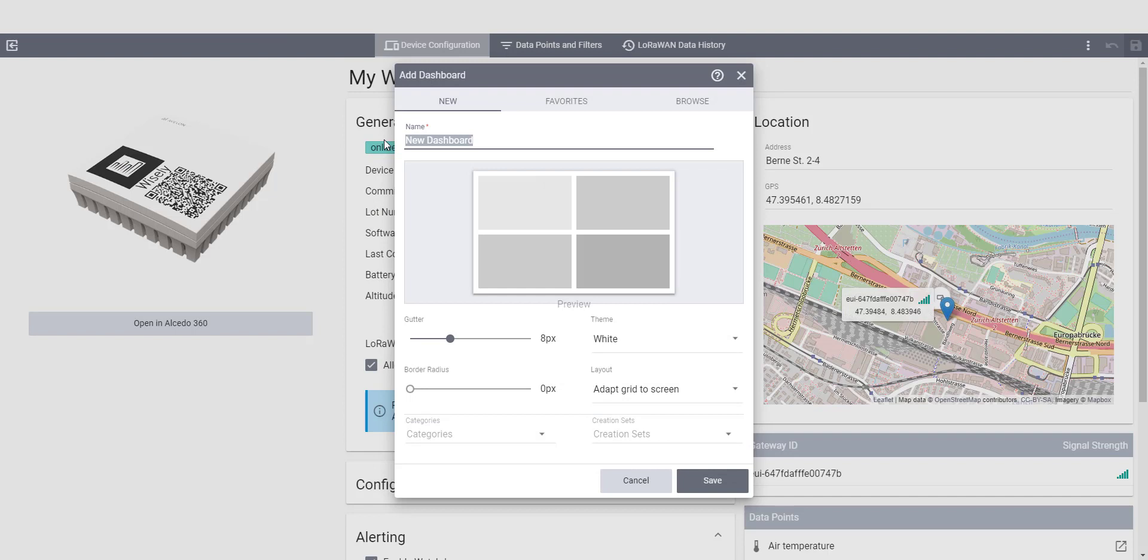
pyautogui.write('My Das')
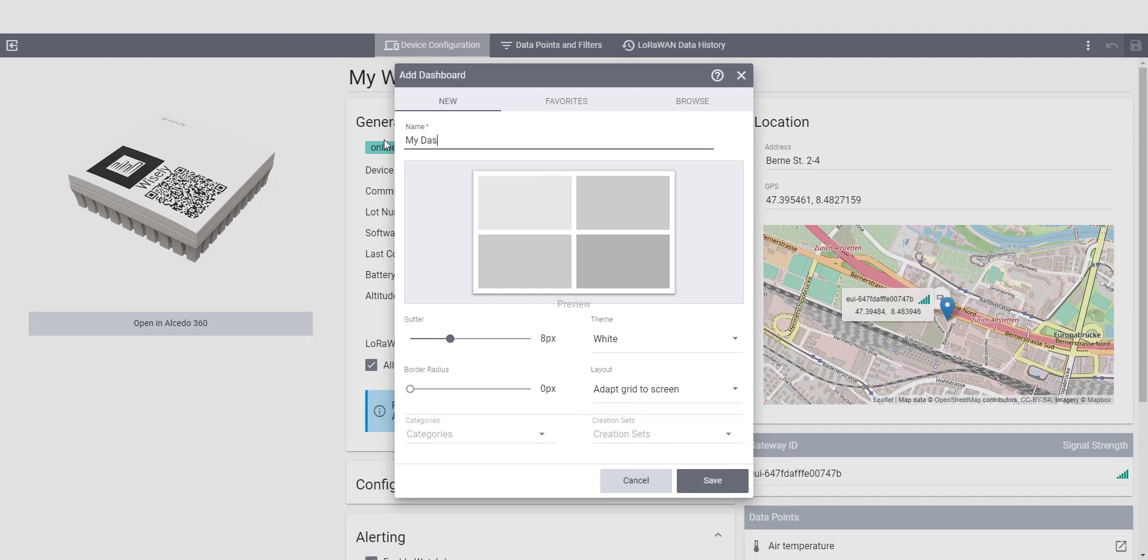
pyautogui.write('hboard')
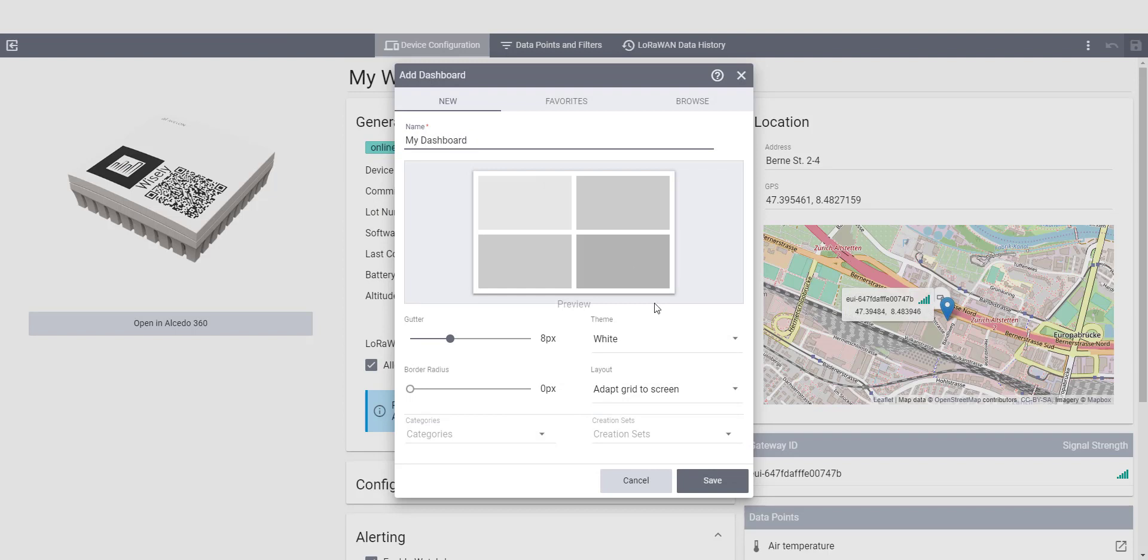
pyautogui.click(710, 479)
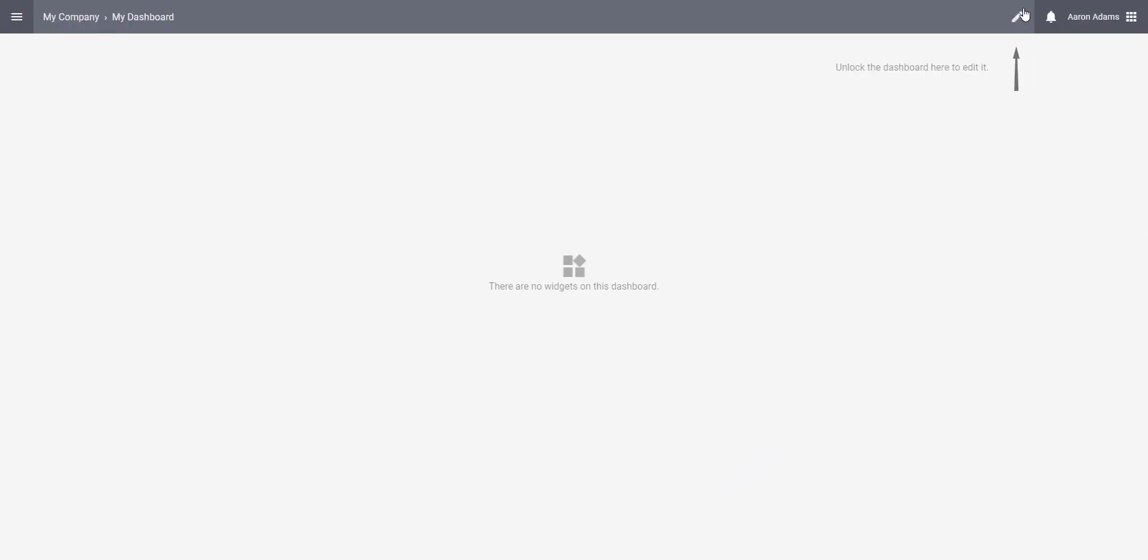
# Step: Unlock My Dashboard and add a Measurement Chart widget plotting Air temperature
pyautogui.click(1019, 16)
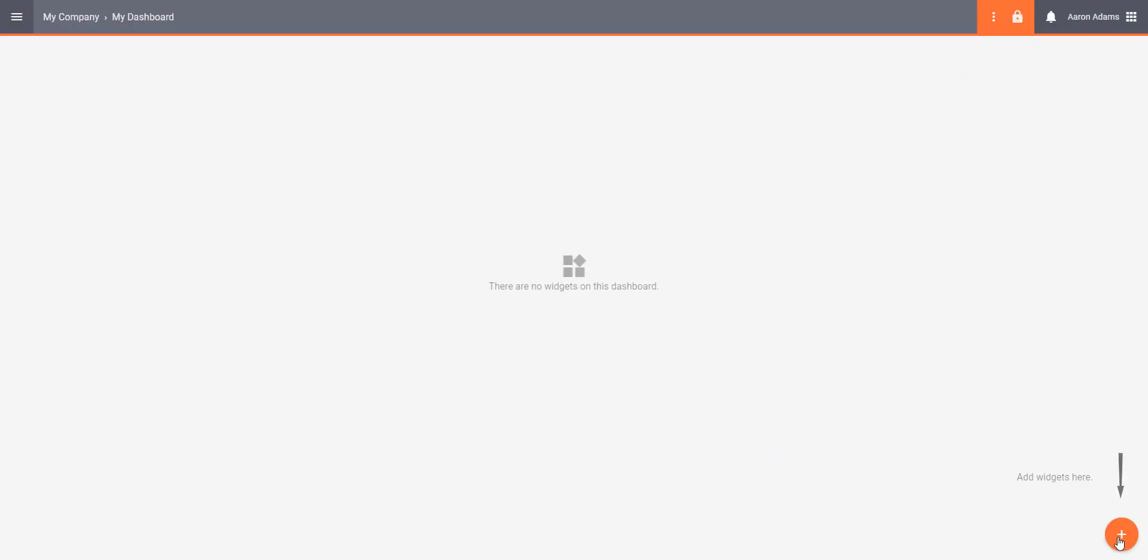
pyautogui.click(1120, 533)
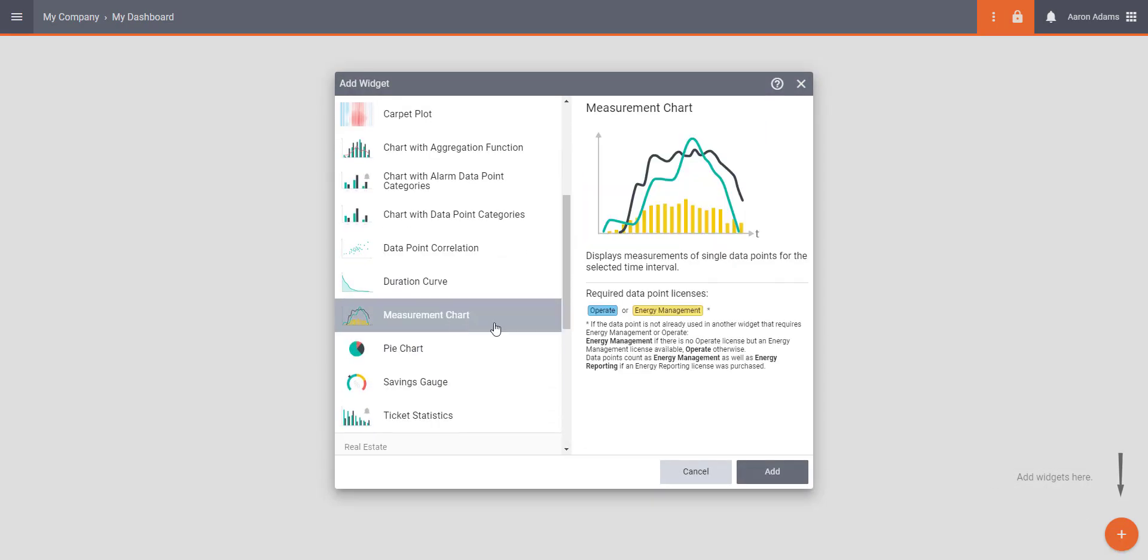
pyautogui.click(771, 471)
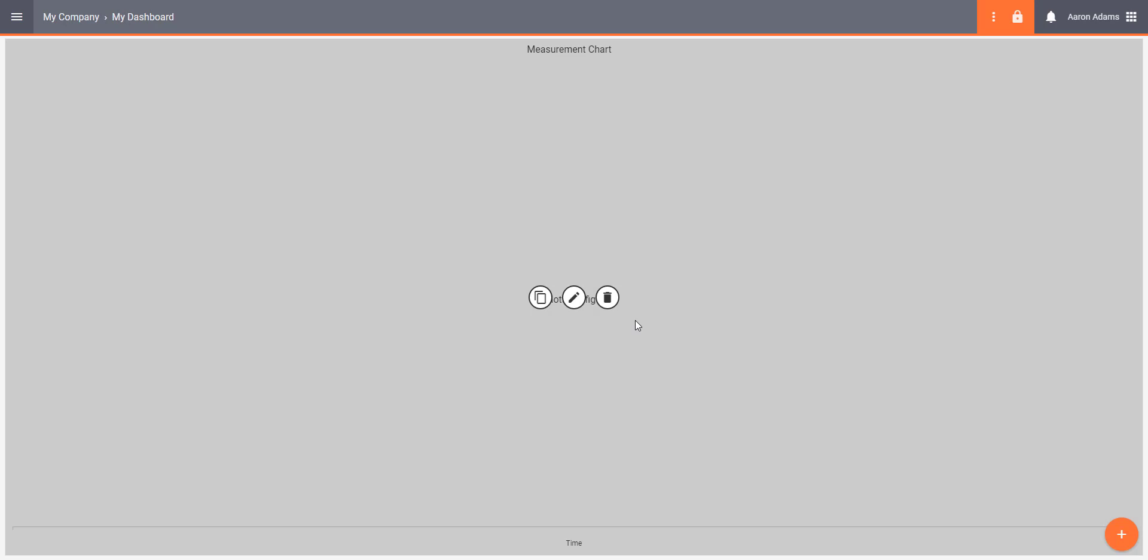
pyautogui.click(574, 297)
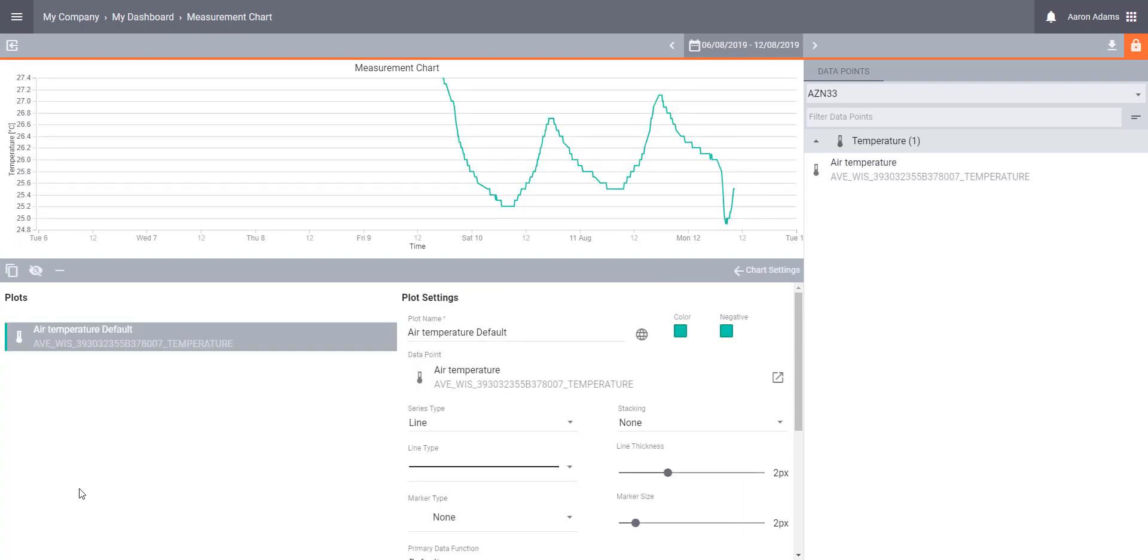
pyautogui.moveTo(626, 269)
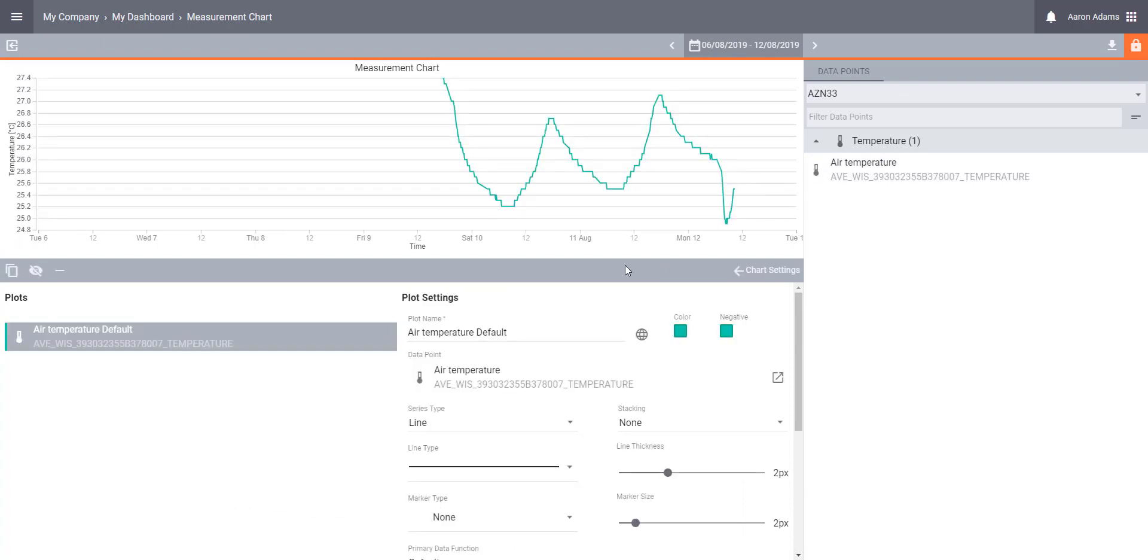
pyautogui.click(765, 269)
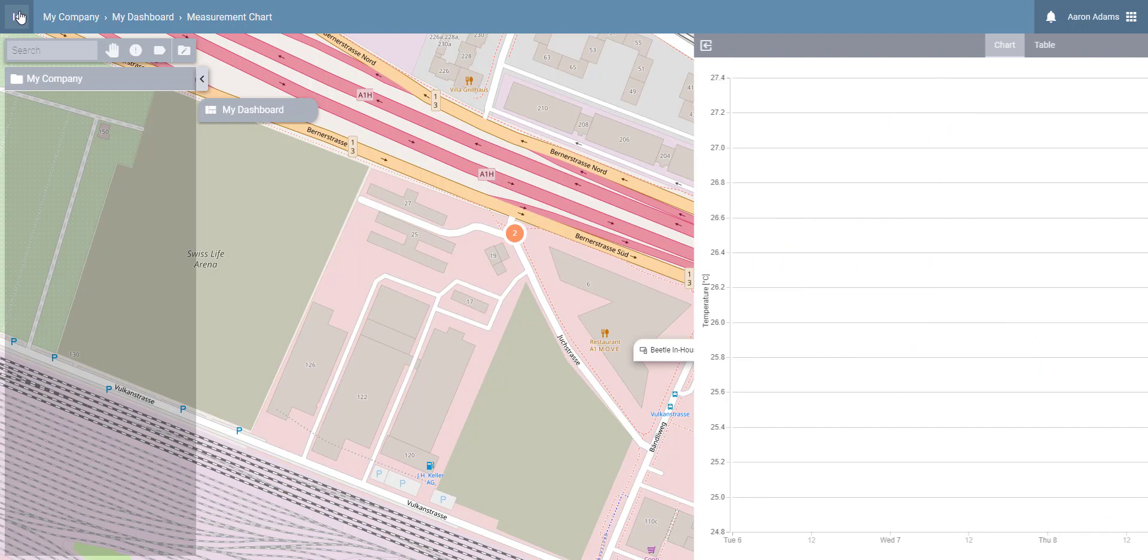
# Step: Return to the map and show My Wisely's live summary with temperature, humidity and chart
pyautogui.click(514, 233)
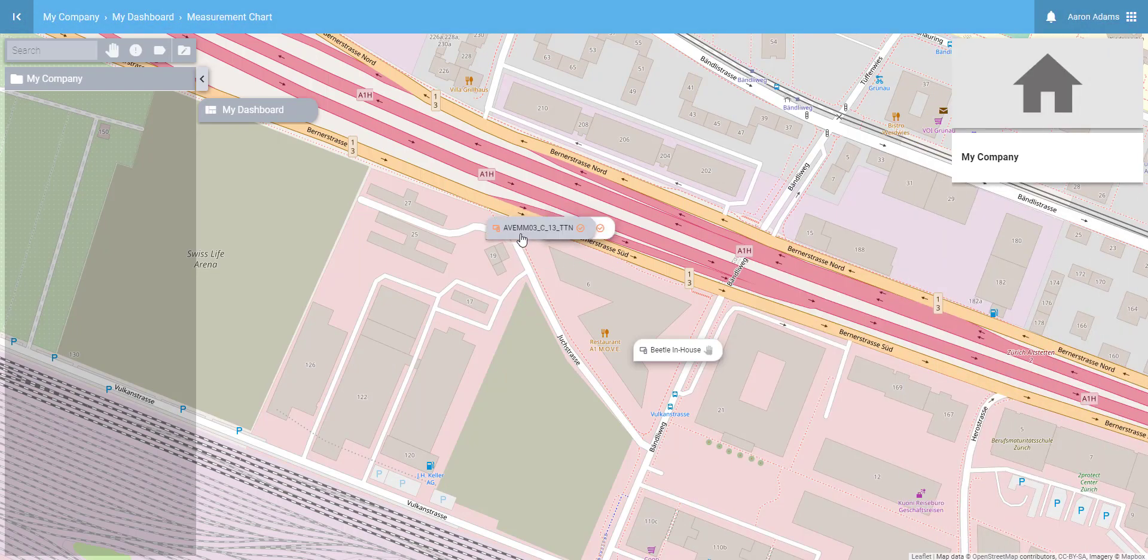
pyautogui.click(518, 235)
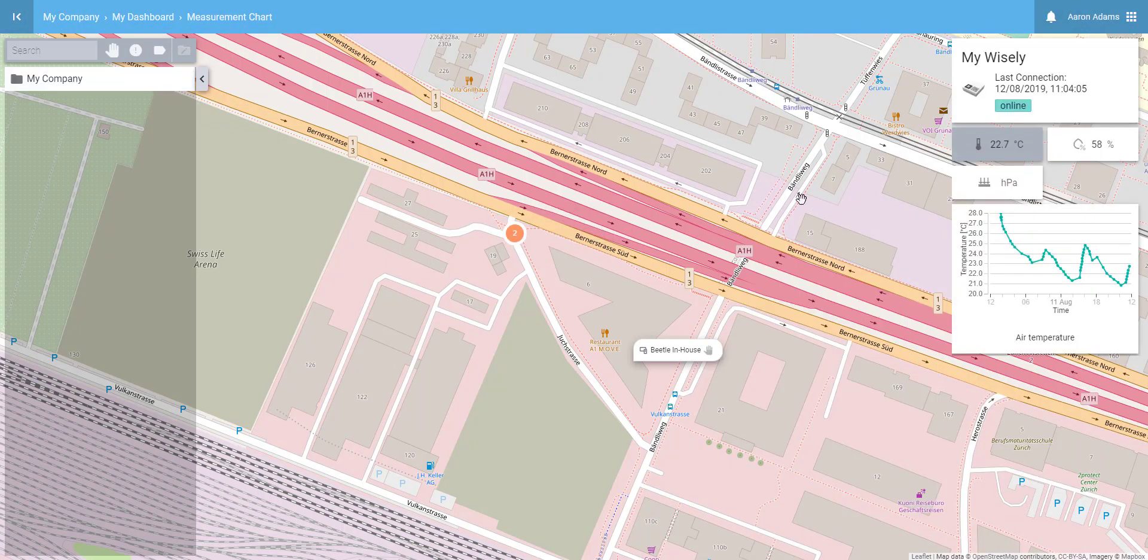
pyautogui.moveTo(946, 337)
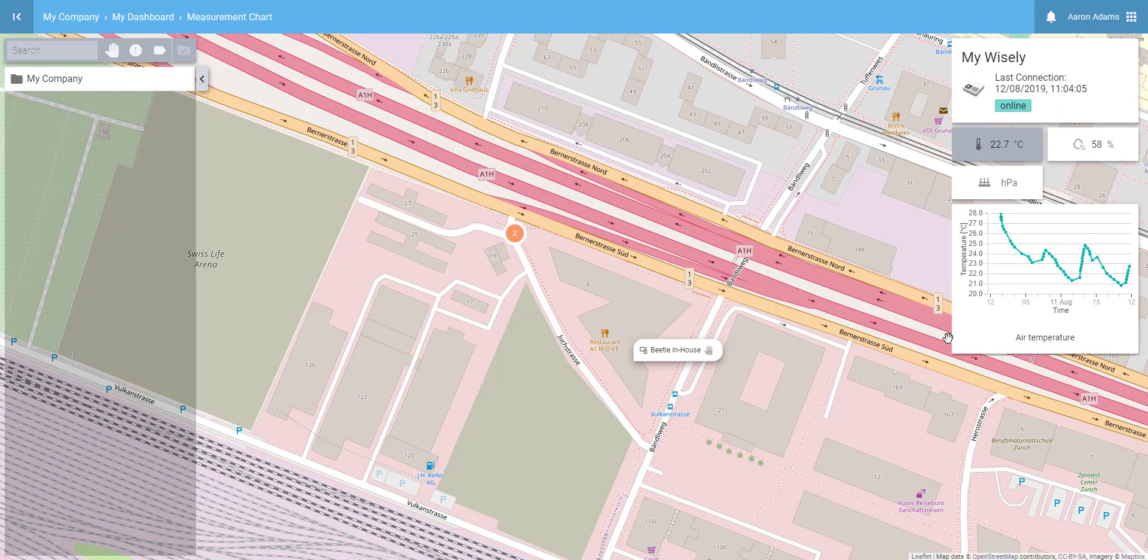
pyautogui.moveTo(947, 338)
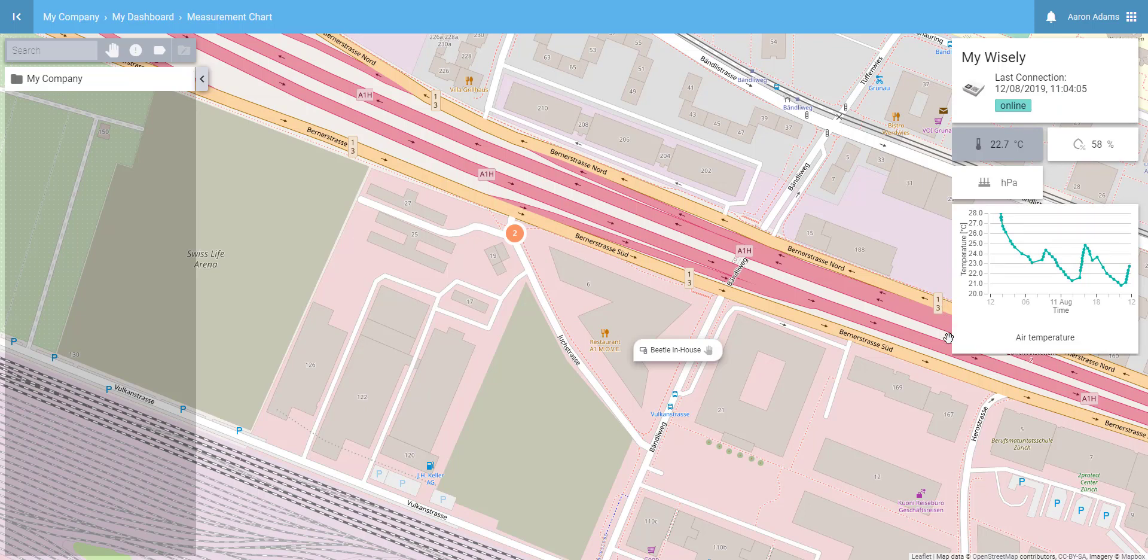
pyautogui.moveTo(978, 361)
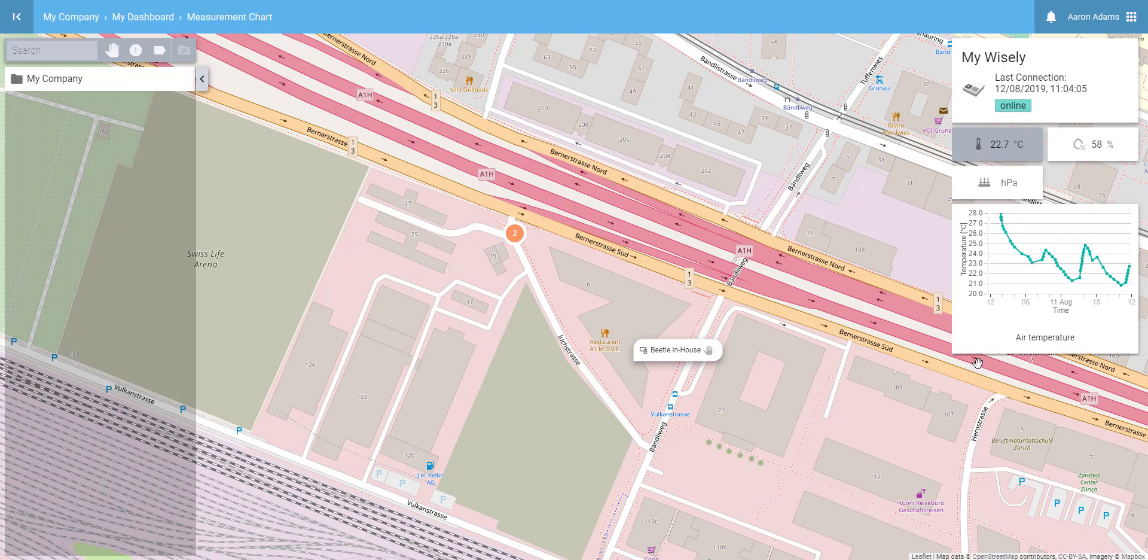
pyautogui.moveTo(977, 365)
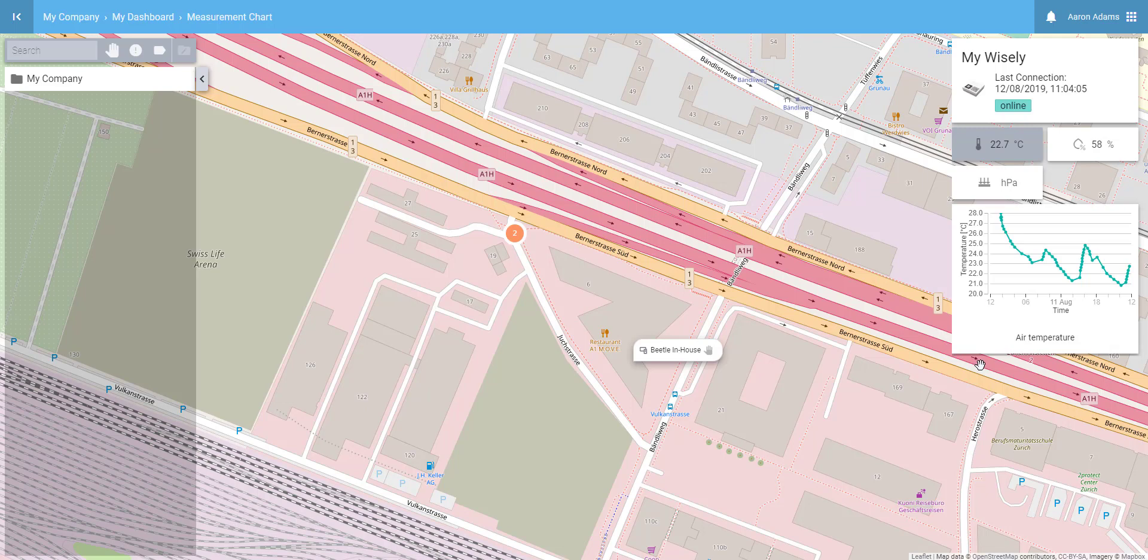